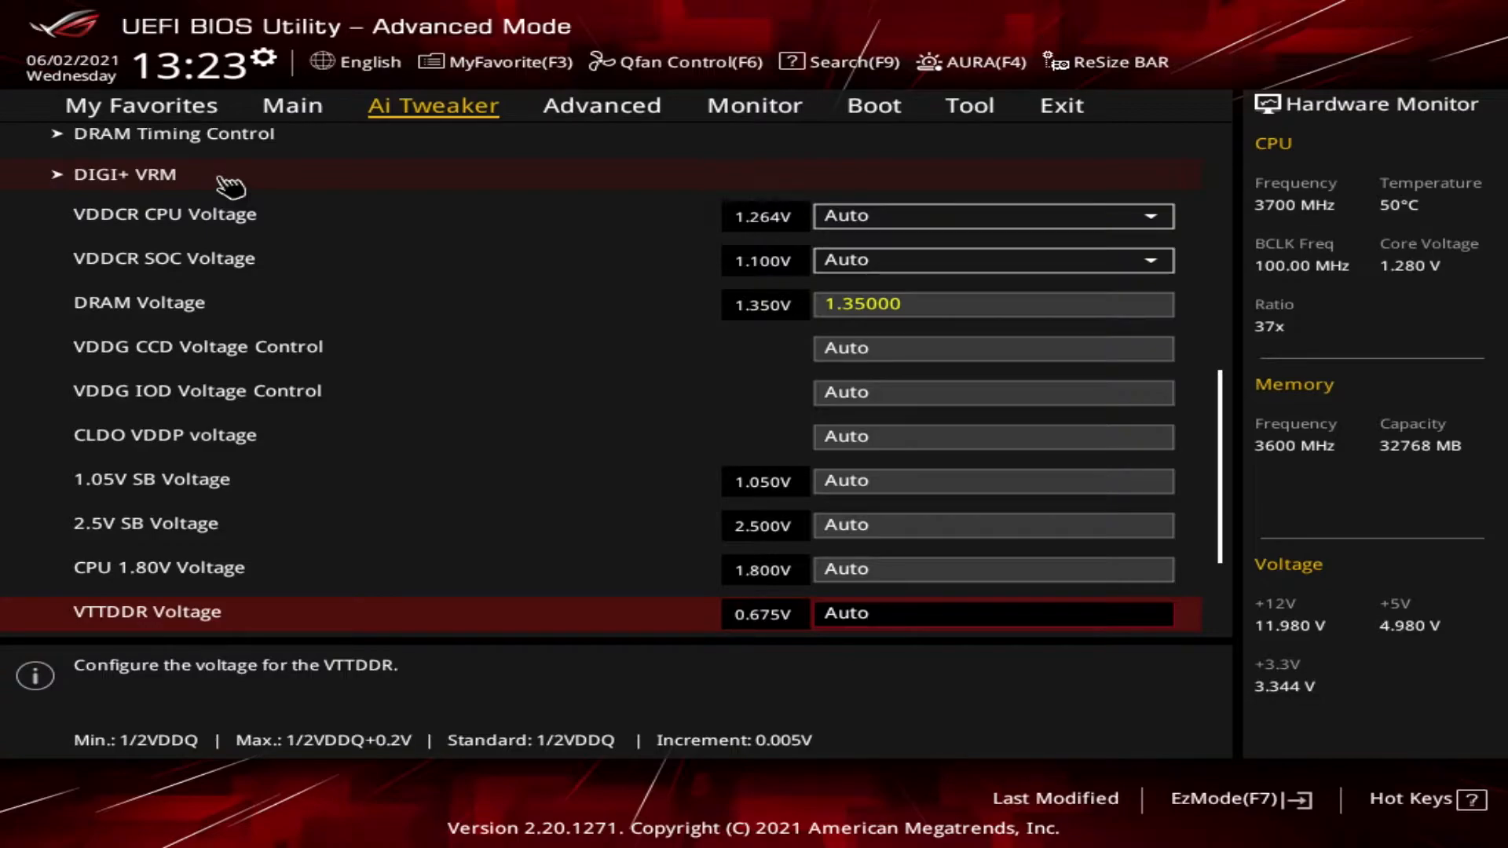
Open DIGI+ VRM to review CPU (250) and SOC (300) switching frequencies.
click(125, 175)
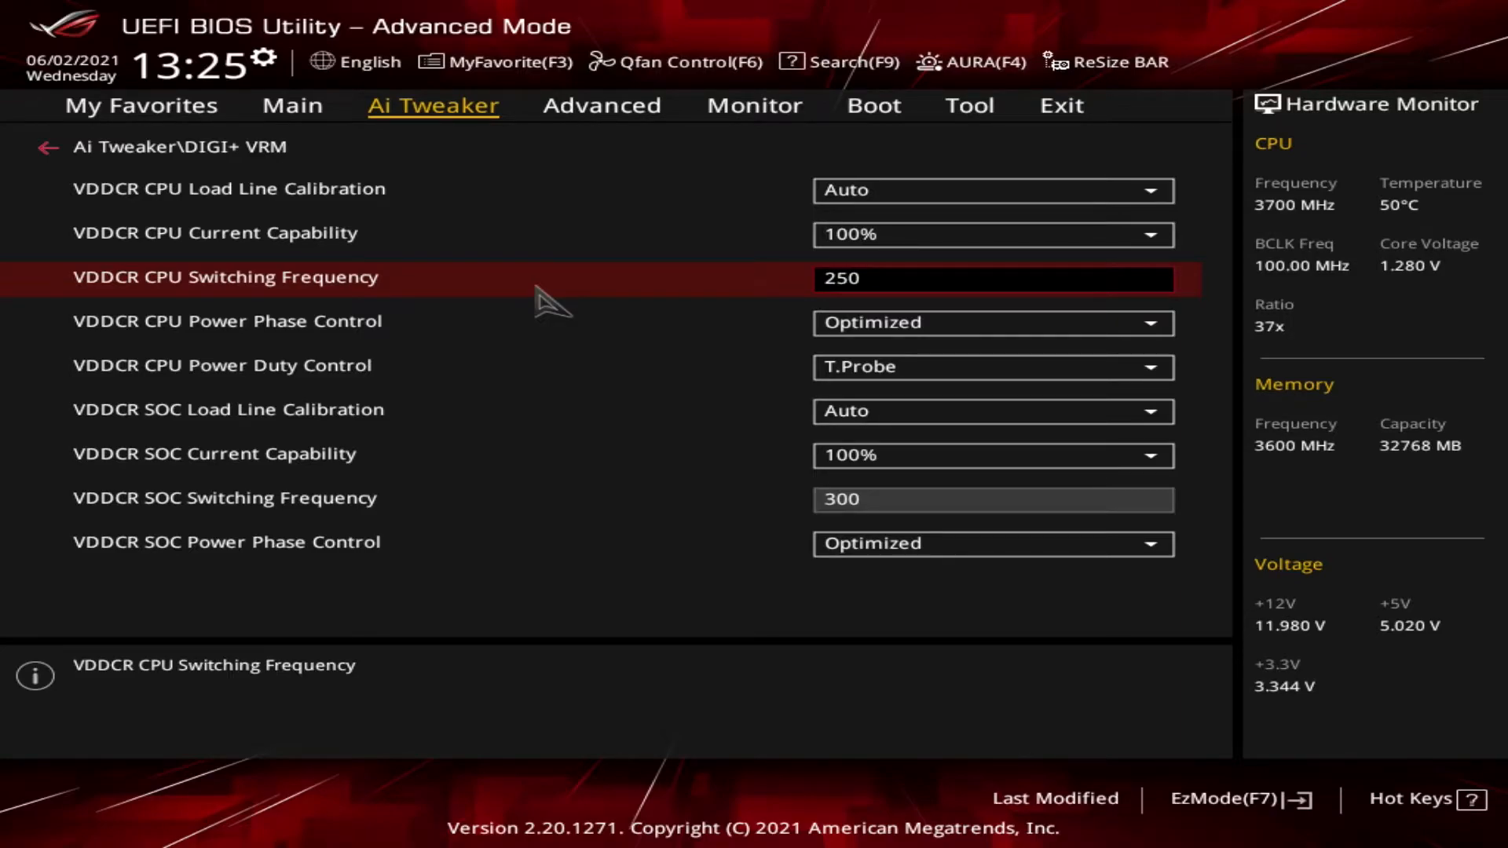
key(Down)
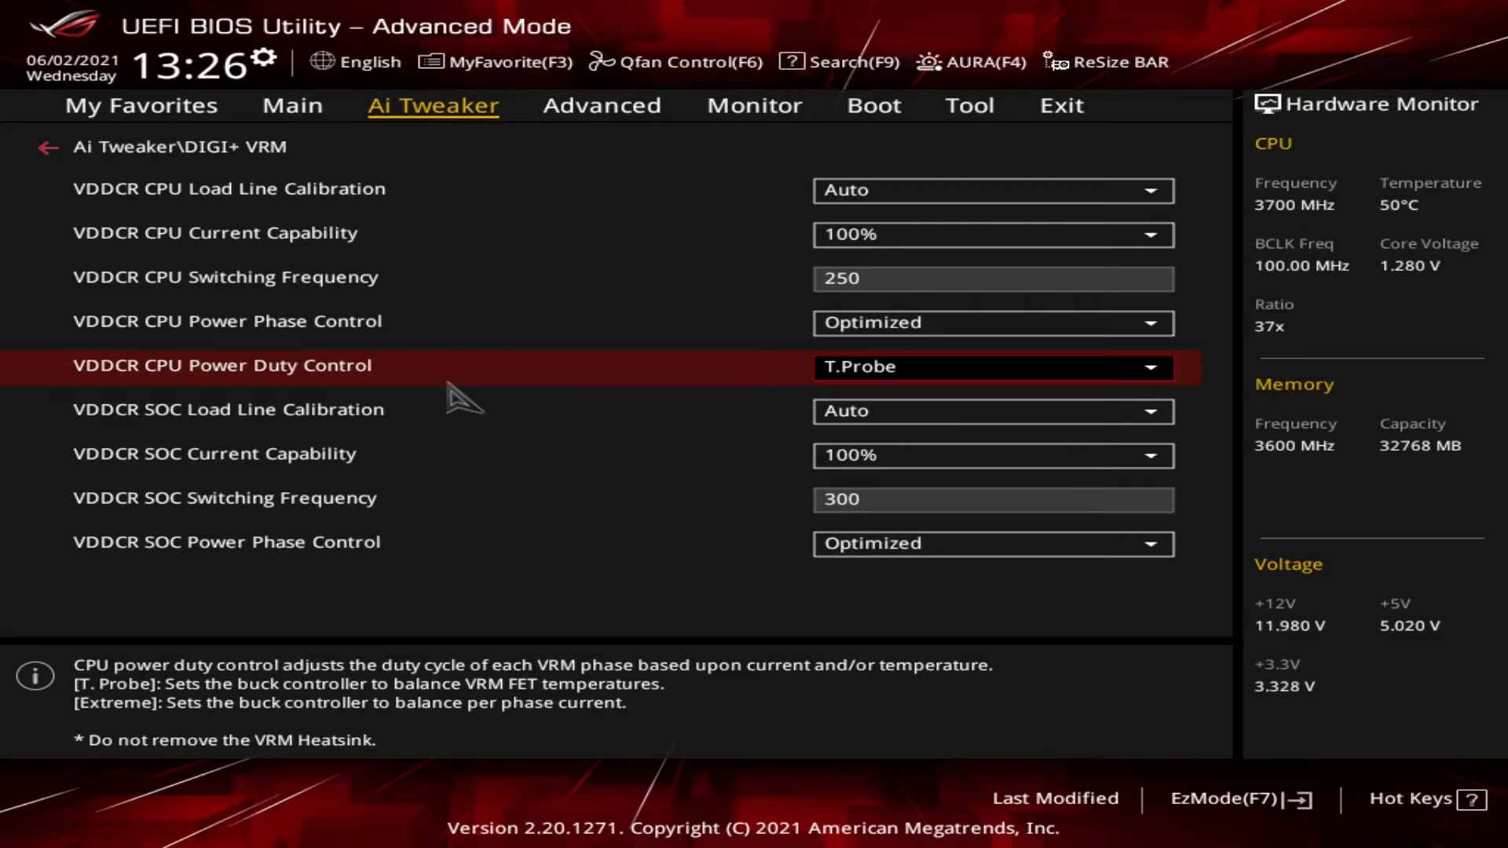
mouse_move(490, 445)
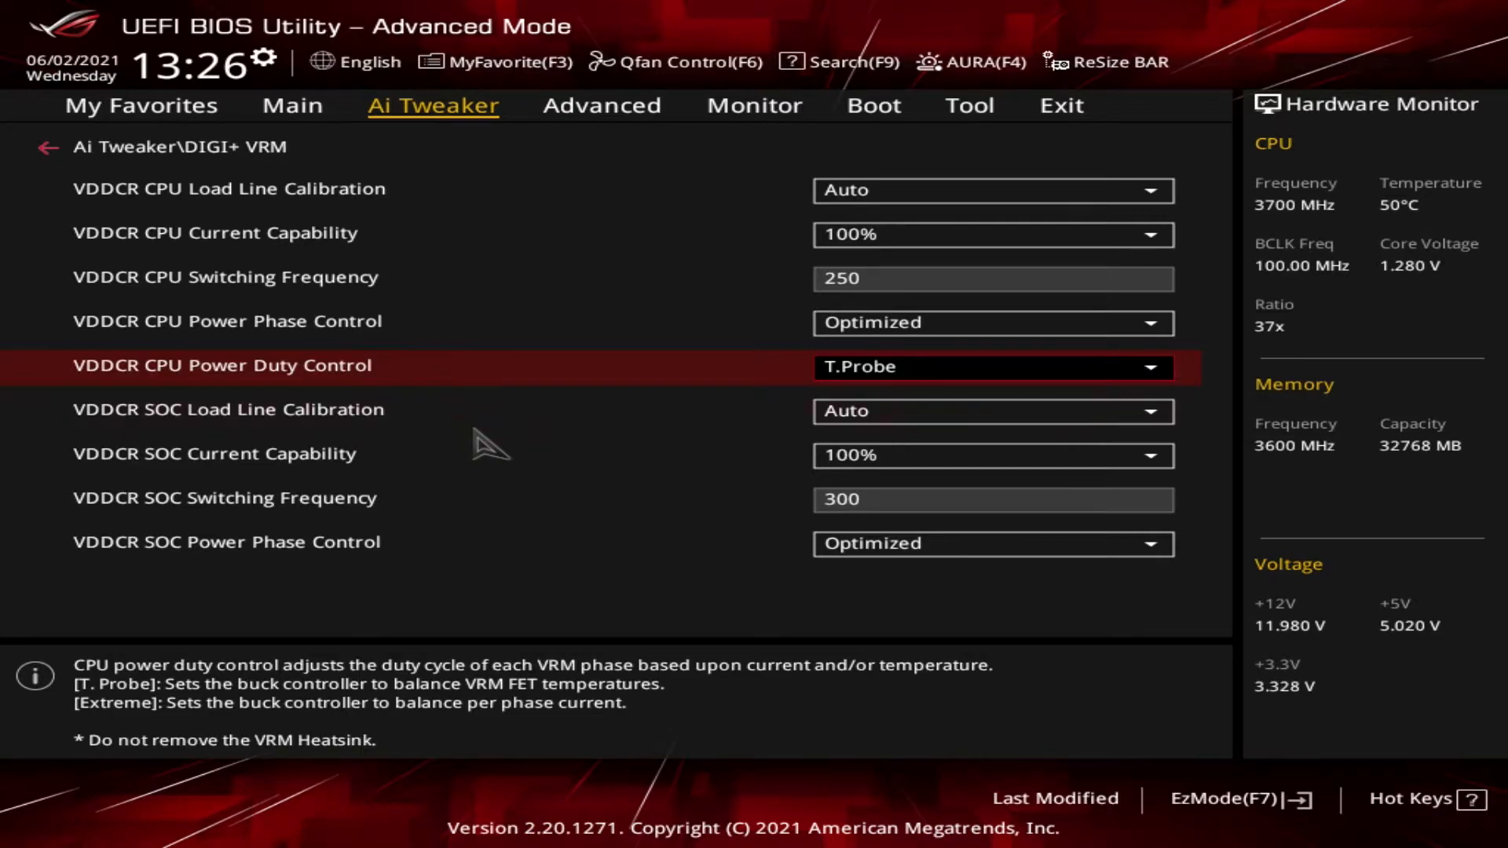
mouse_move(471, 431)
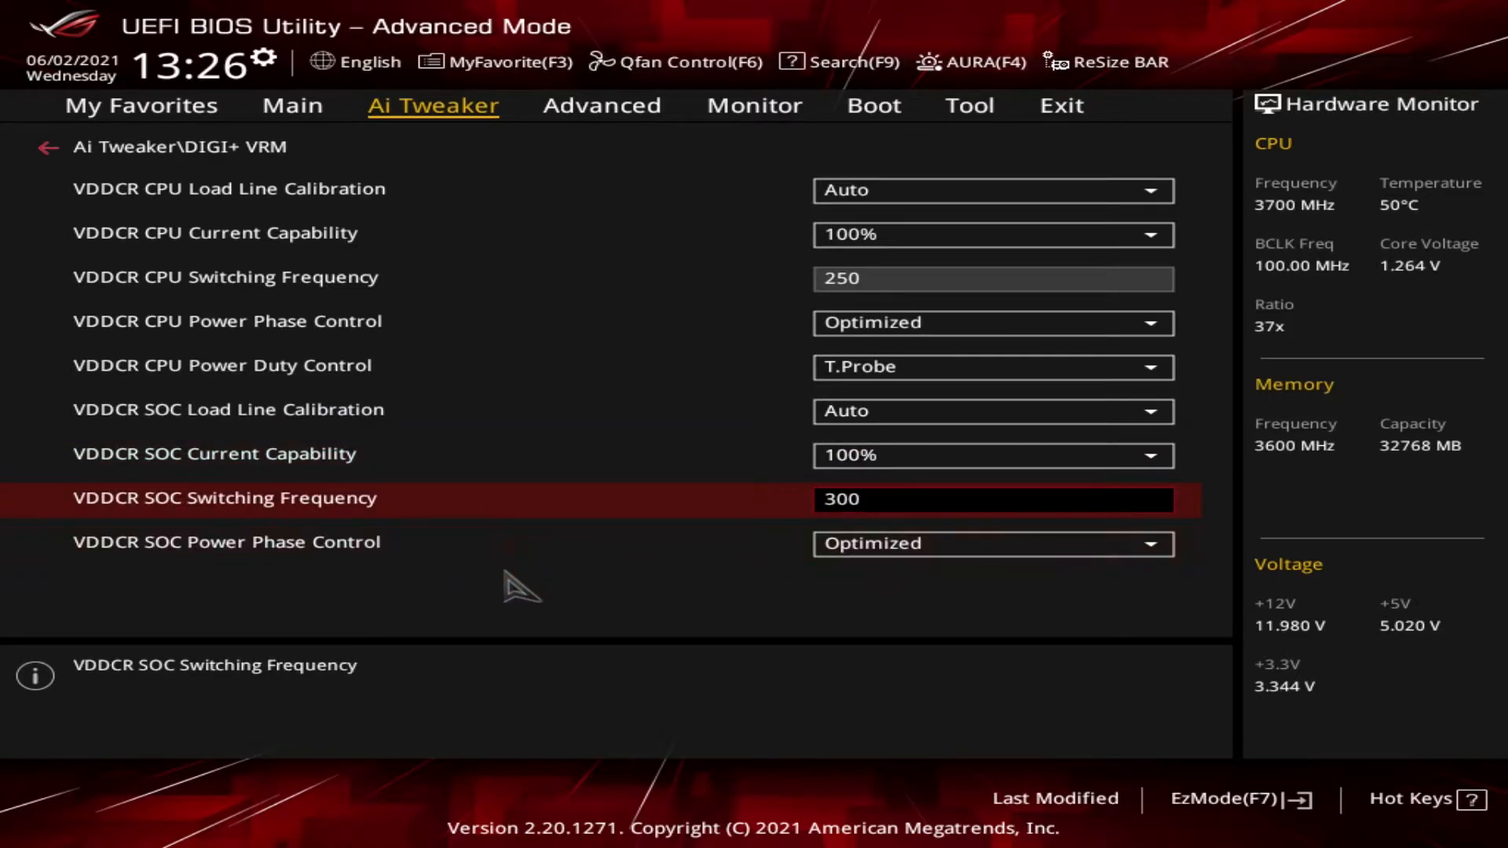
Select VDDCR SOC Power Phase Control, confirming it stays at Optimized.
click(226, 541)
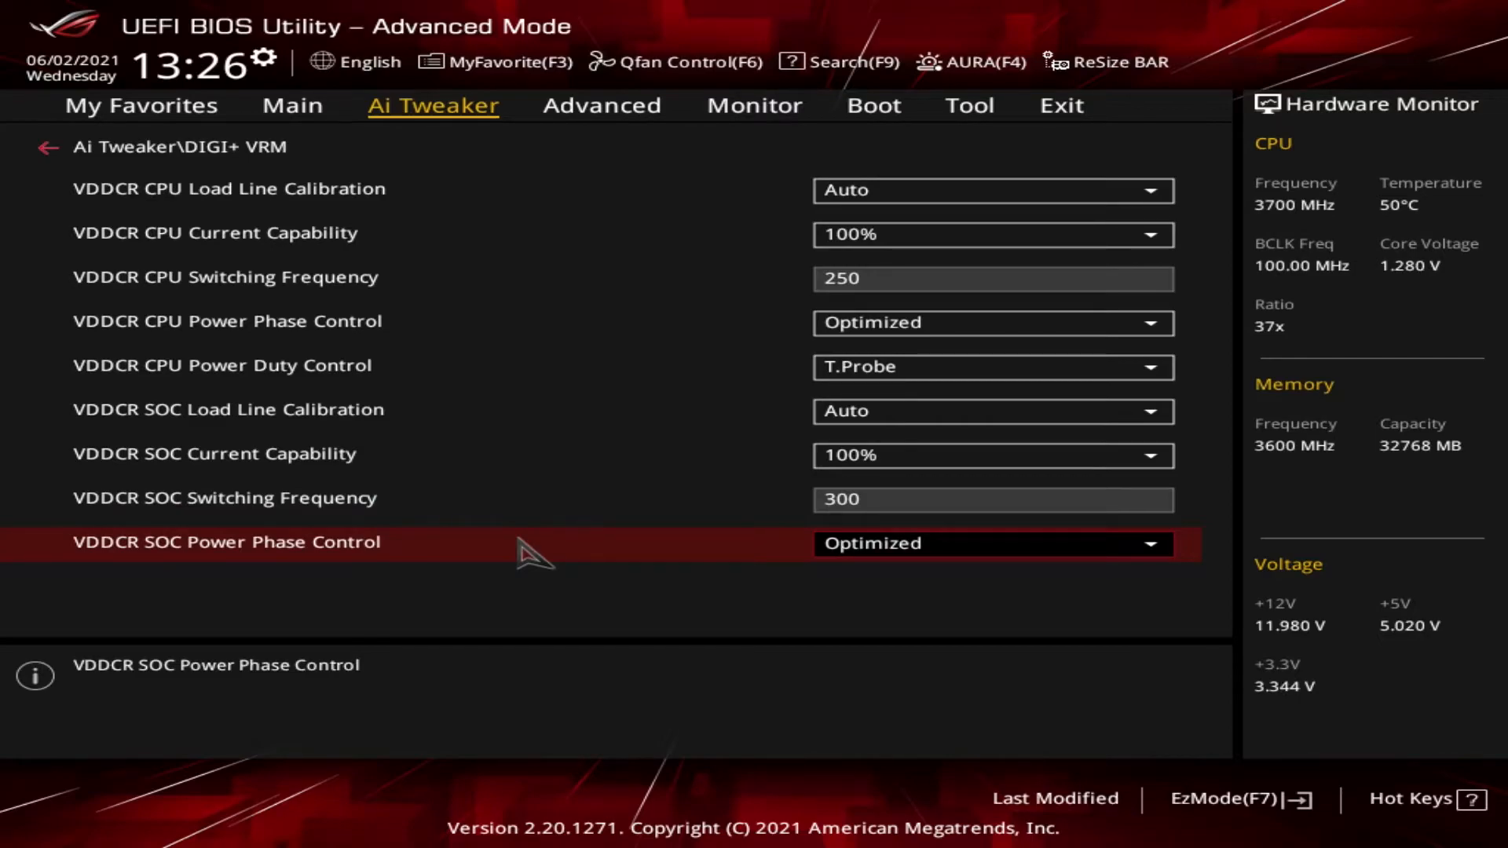
mouse_move(312, 34)
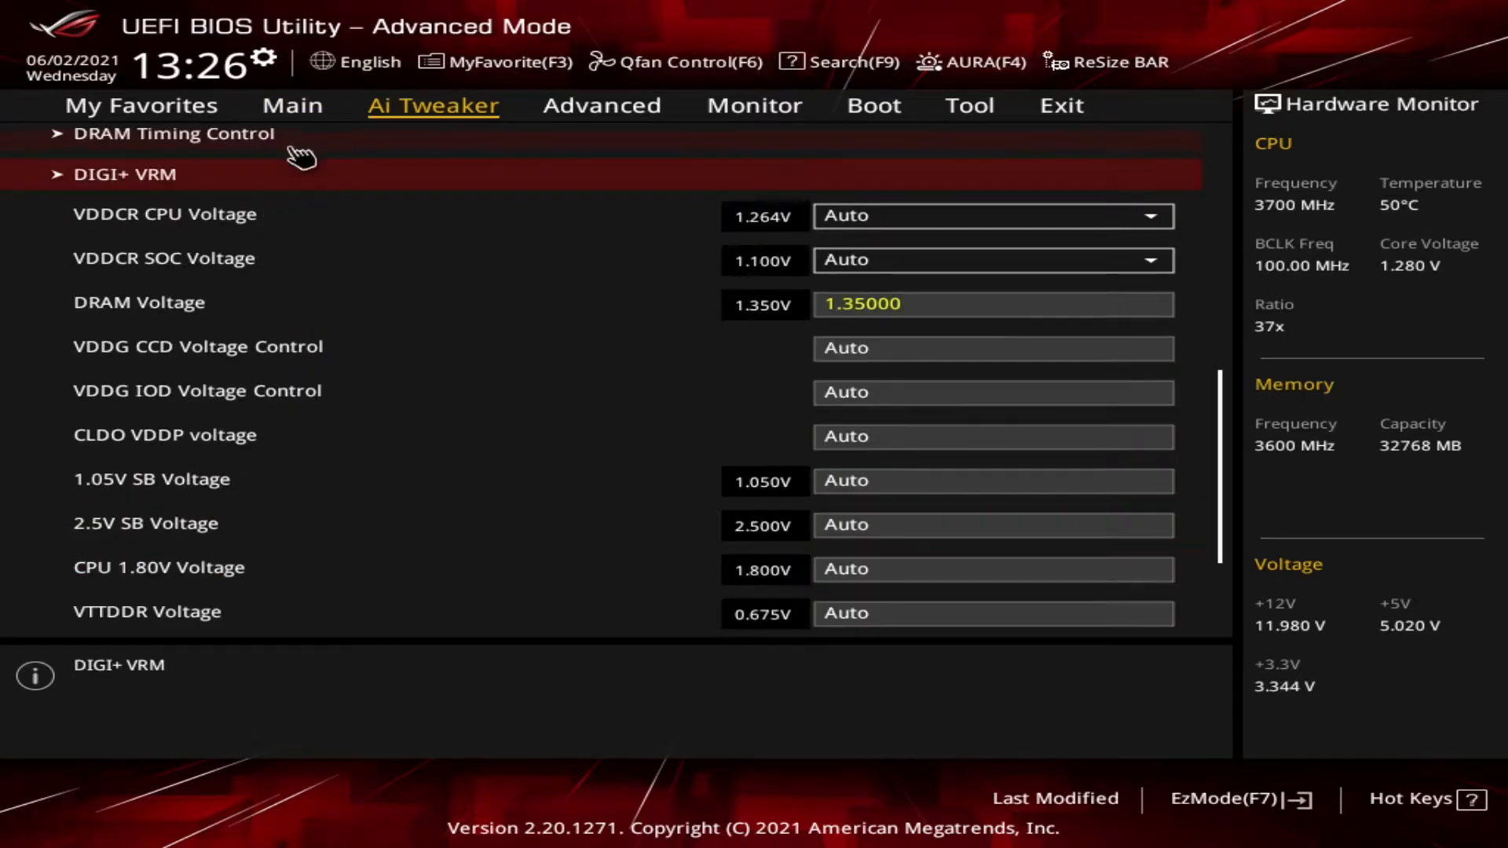
mouse_move(326, 243)
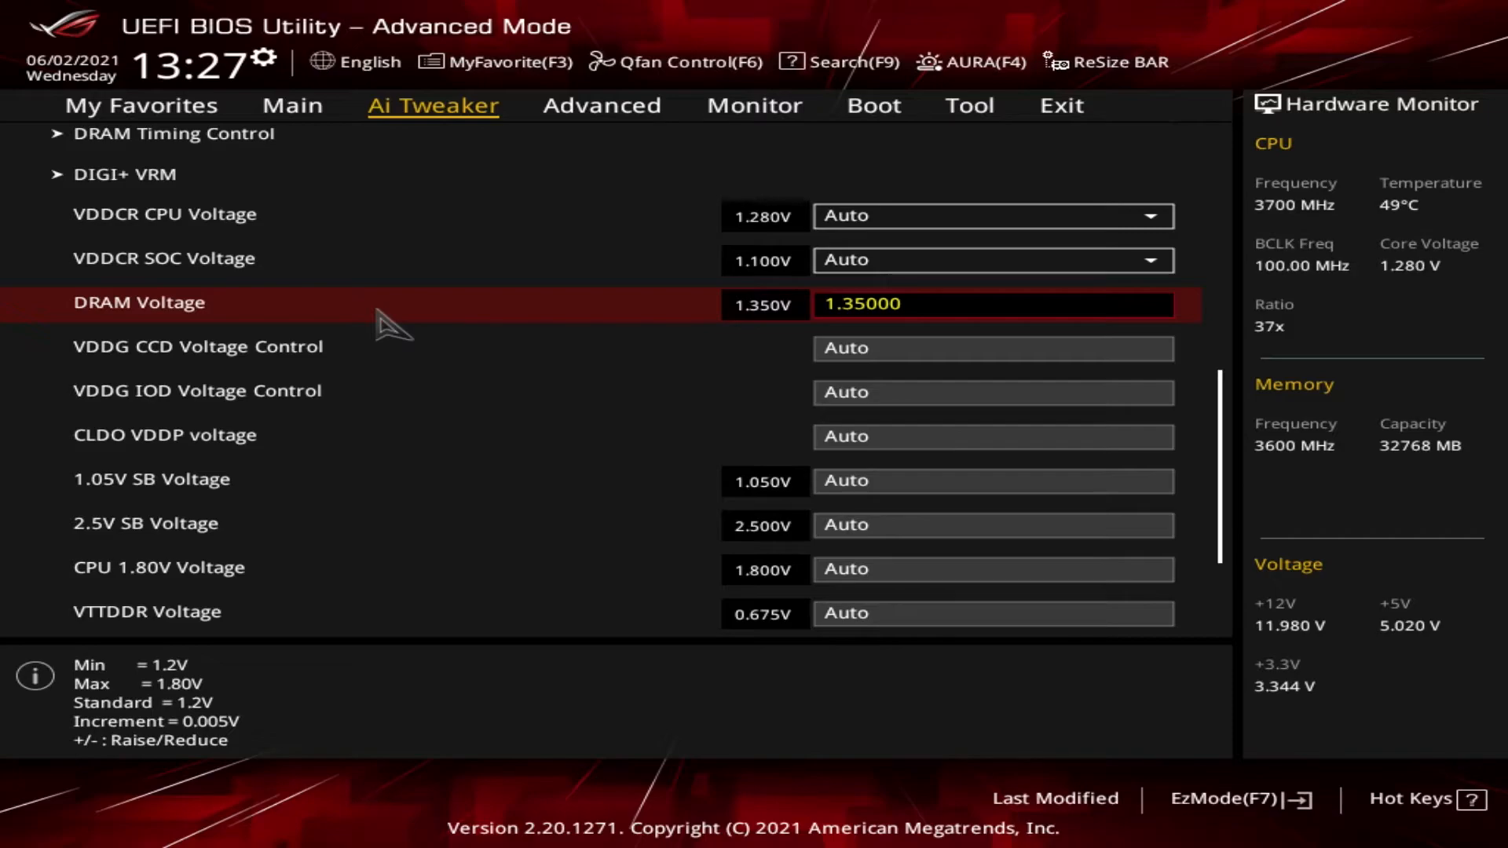
mouse_move(421, 331)
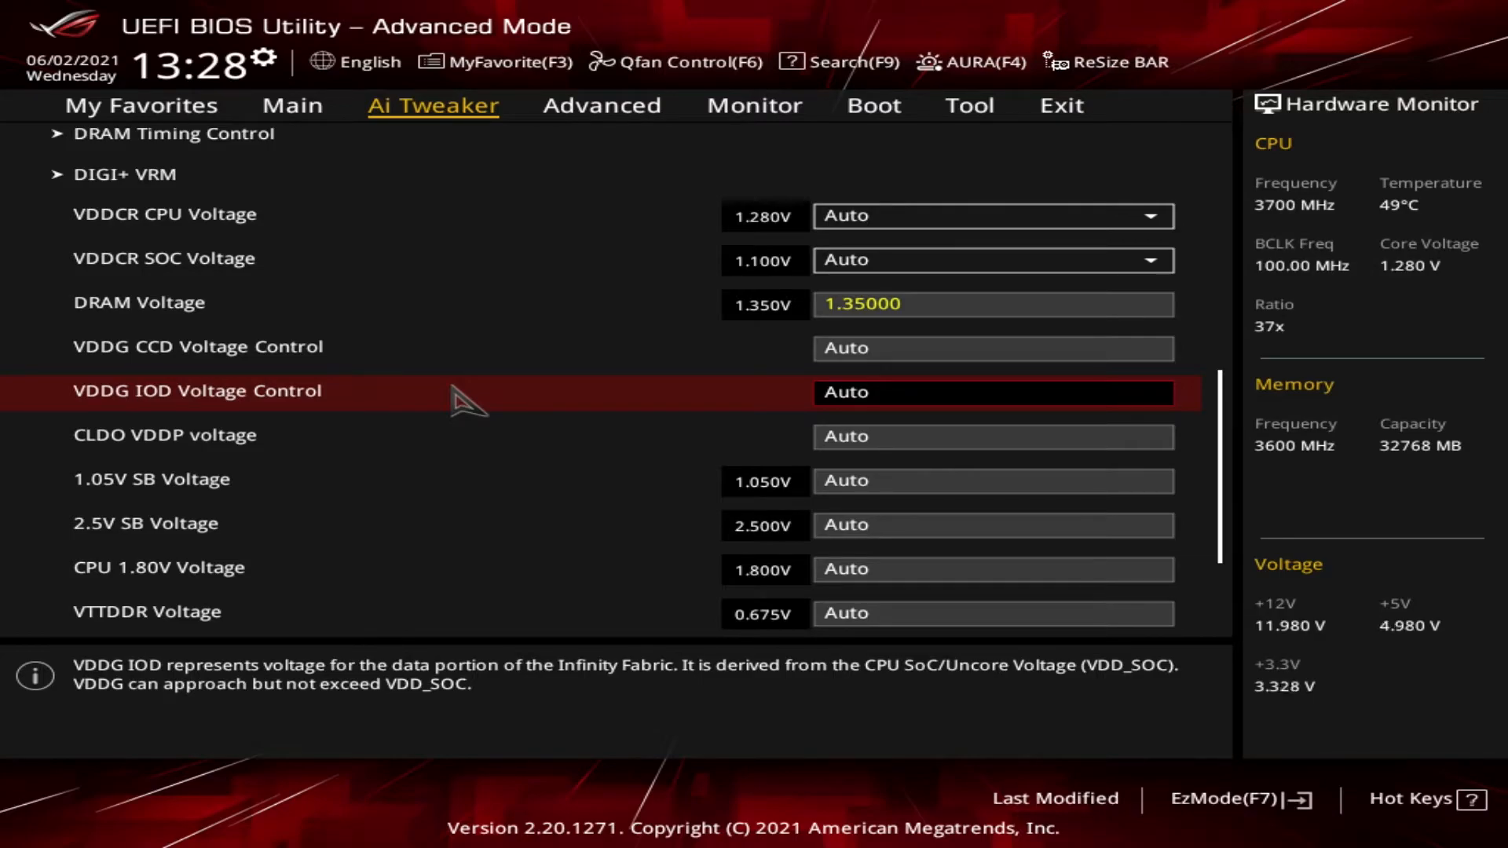
Scroll past CLDO VDDP voltage down to CPU 1.80V Voltage, leaving everything on Auto.
key(Down)
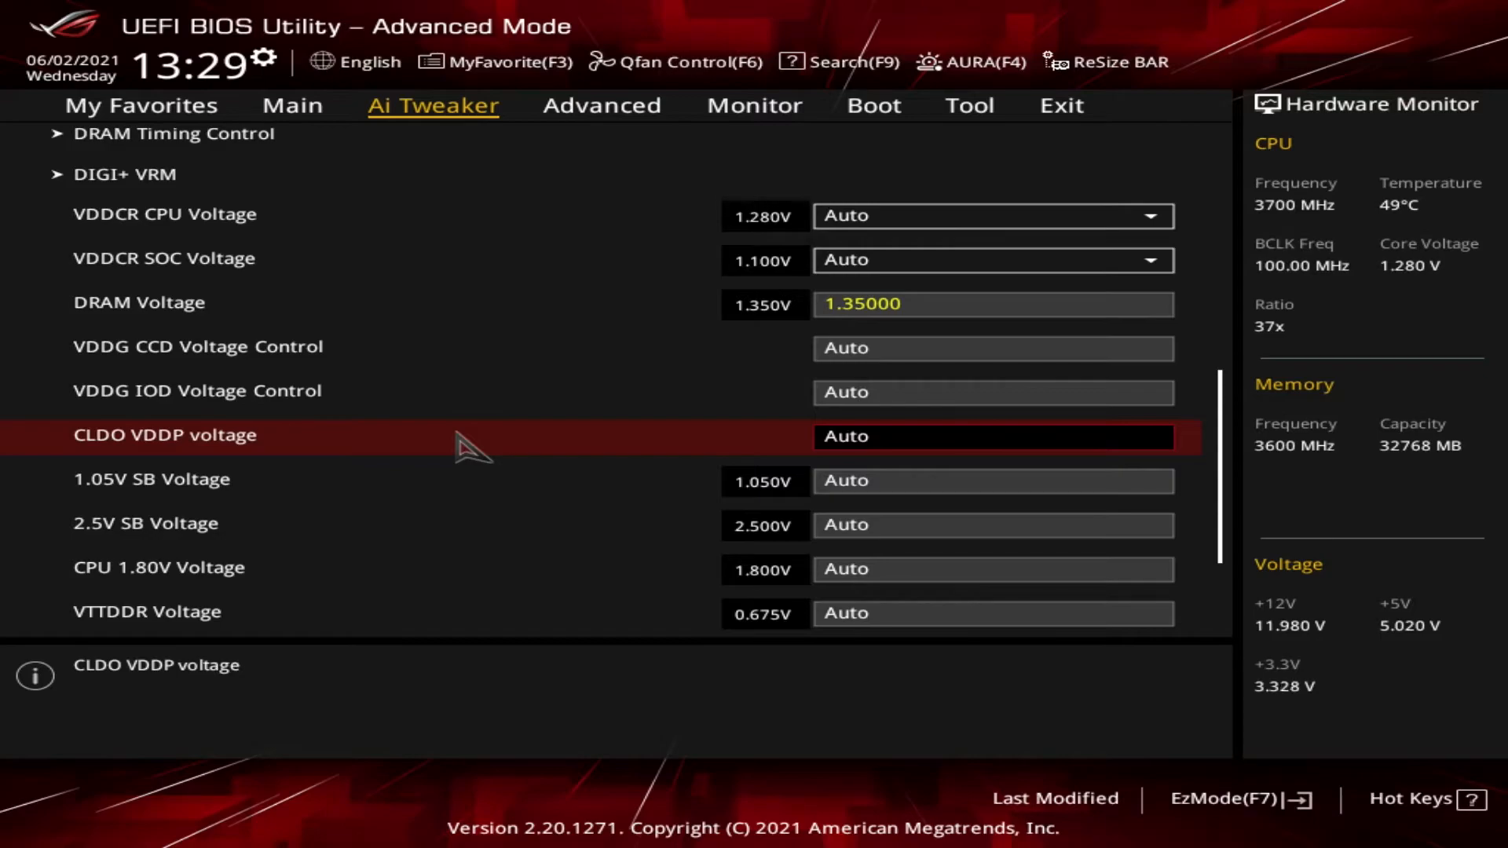
mouse_move(356, 490)
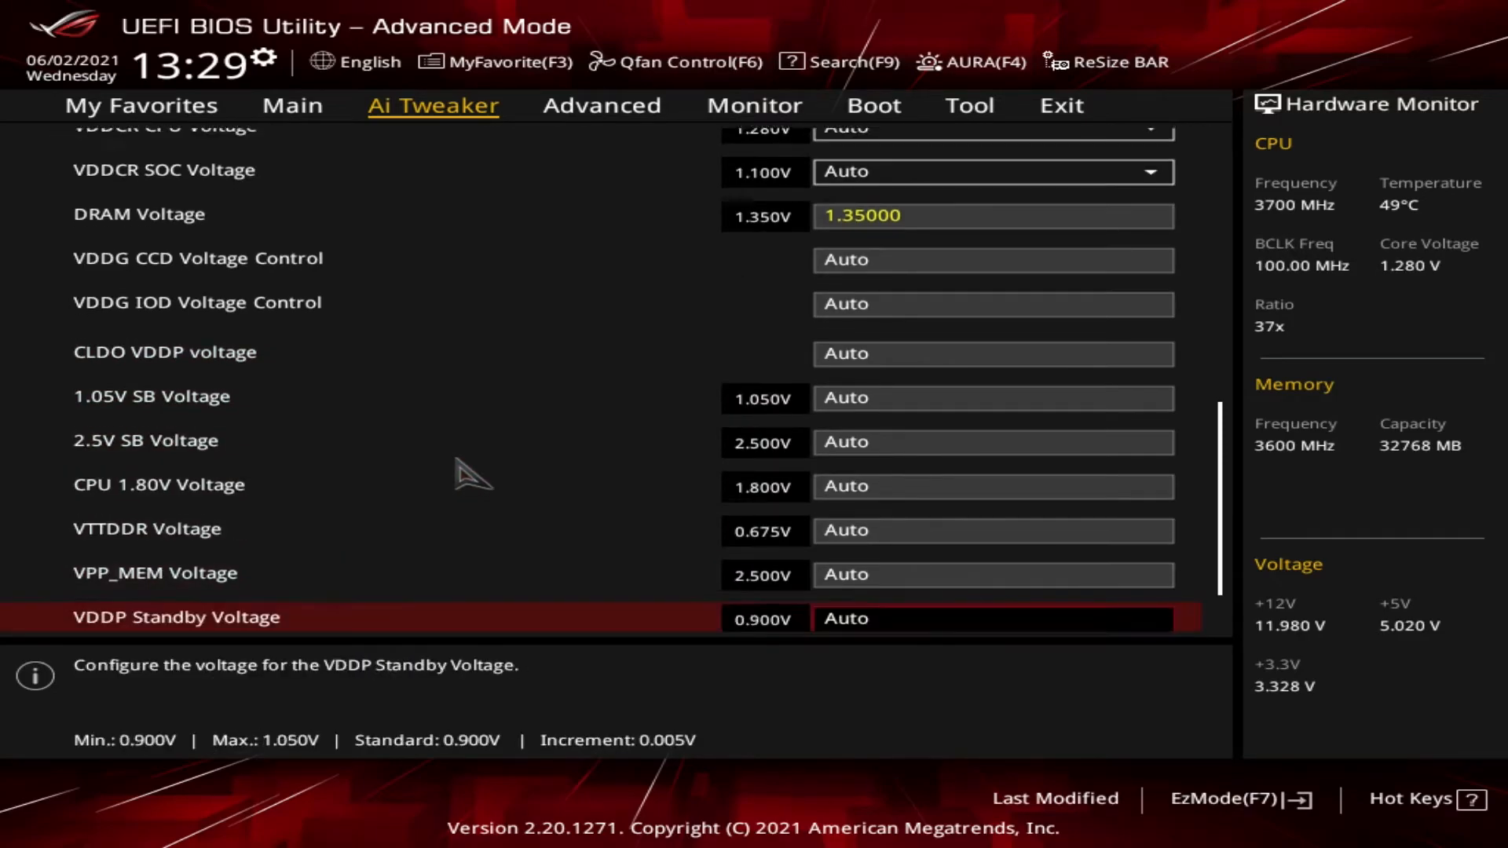
scroll(down, 3)
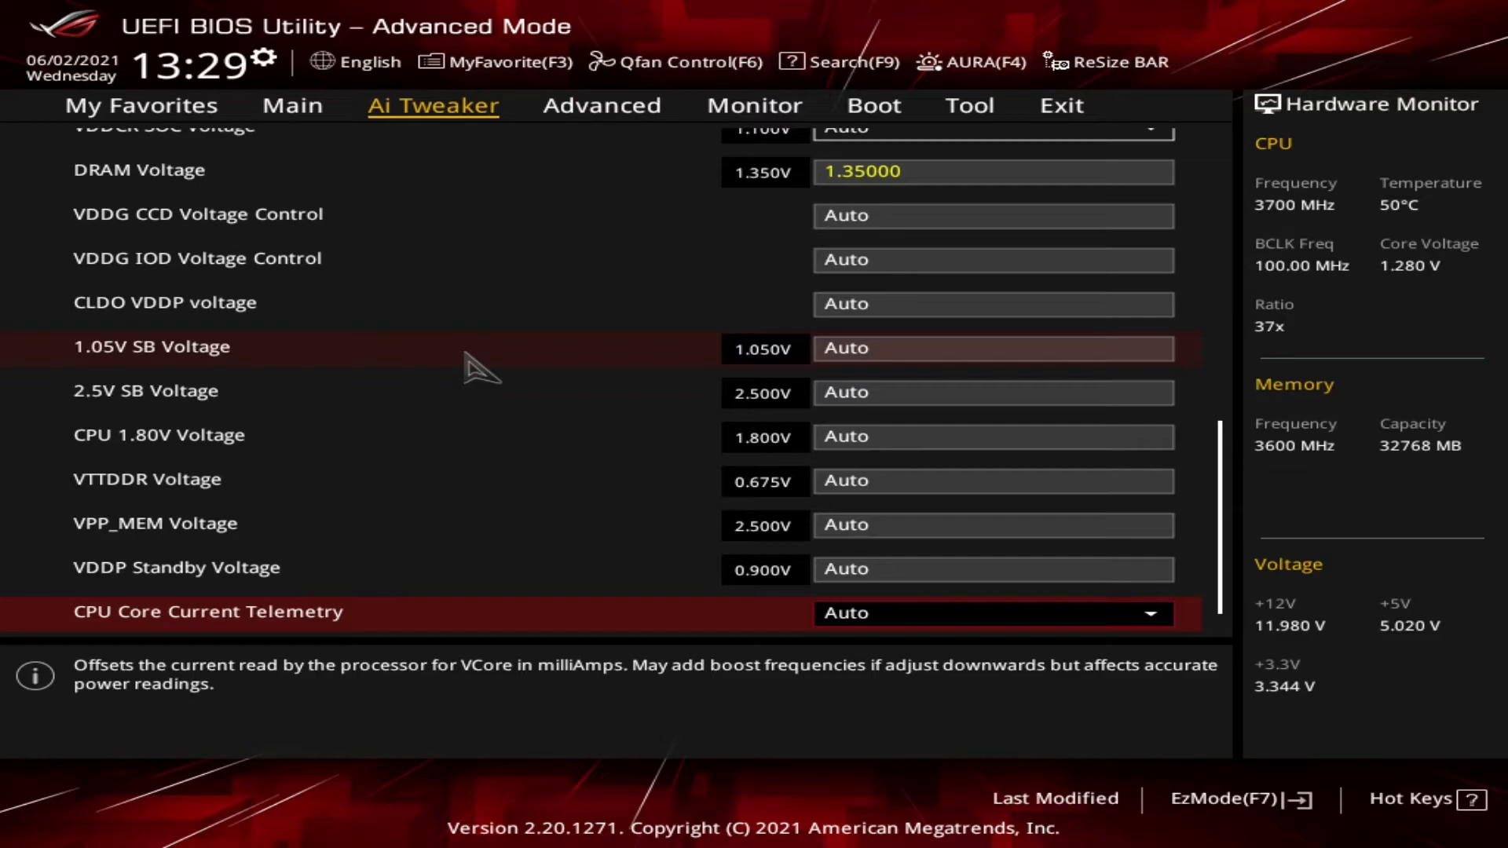
click(993, 347)
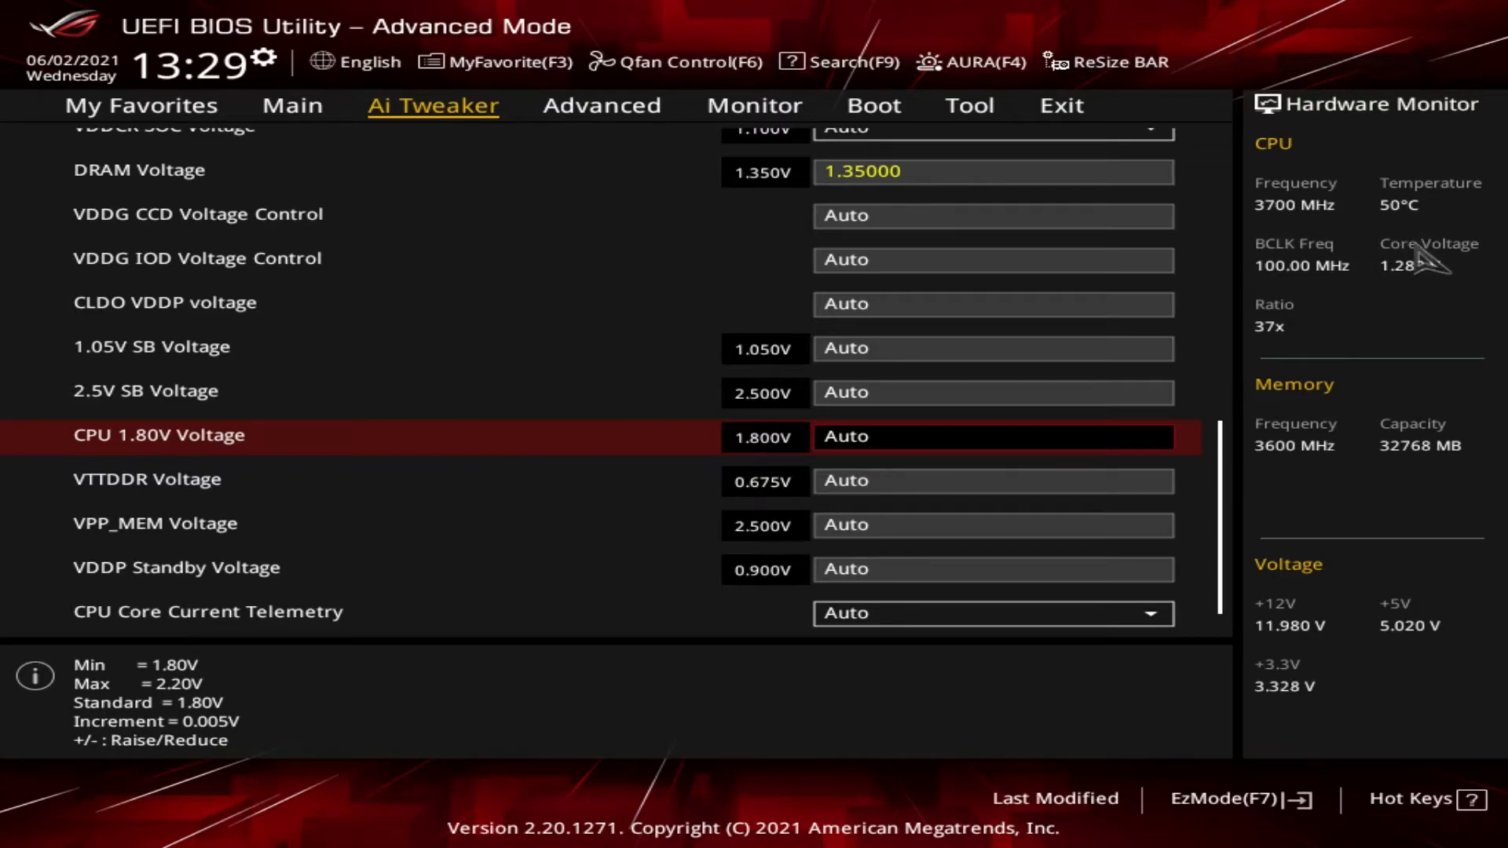
mouse_move(459, 468)
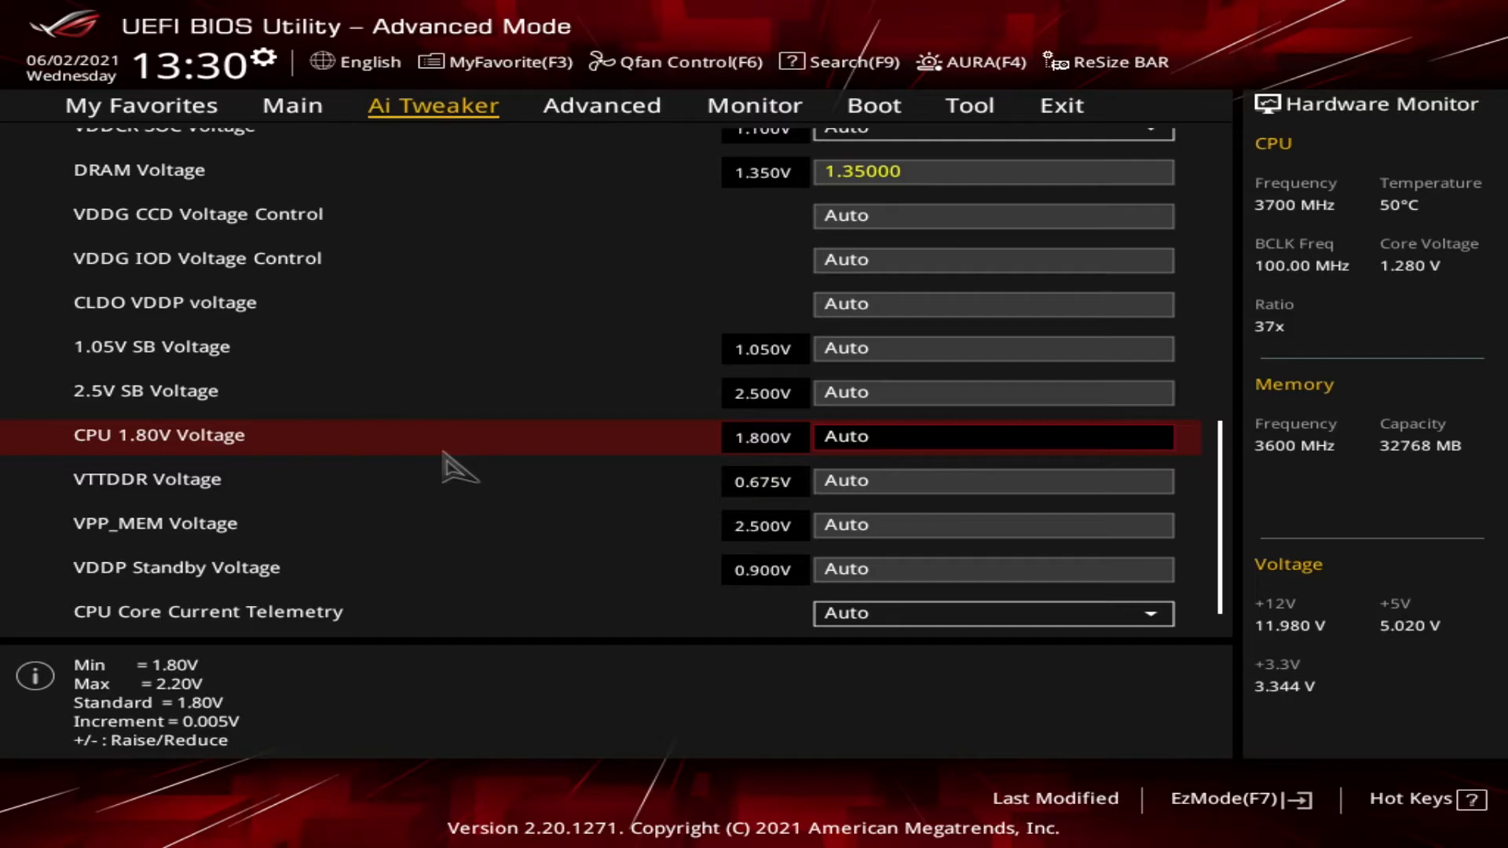
mouse_move(623, 524)
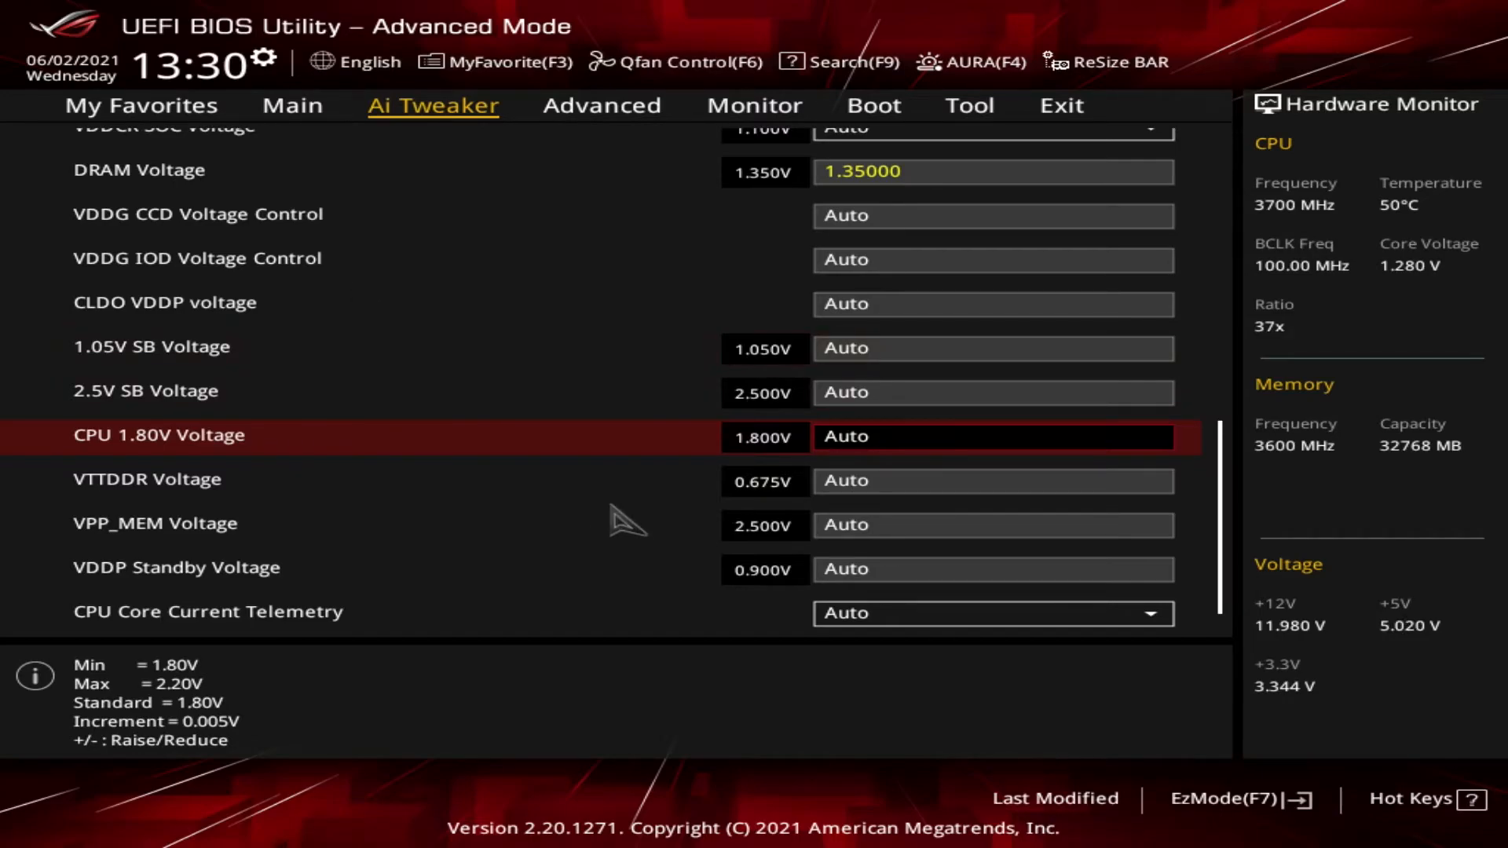
mouse_move(557, 499)
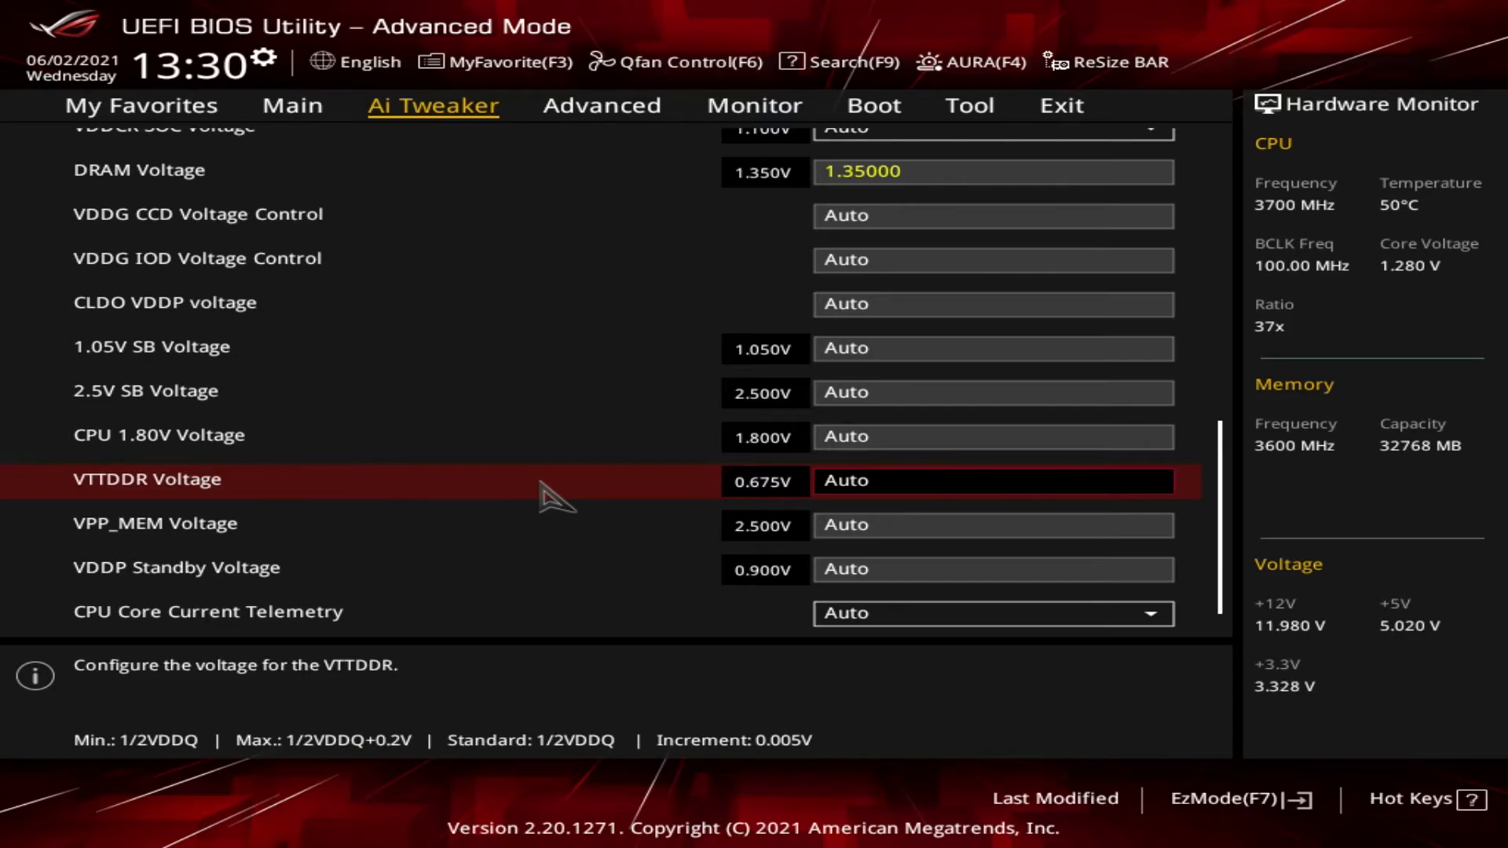
mouse_move(419, 562)
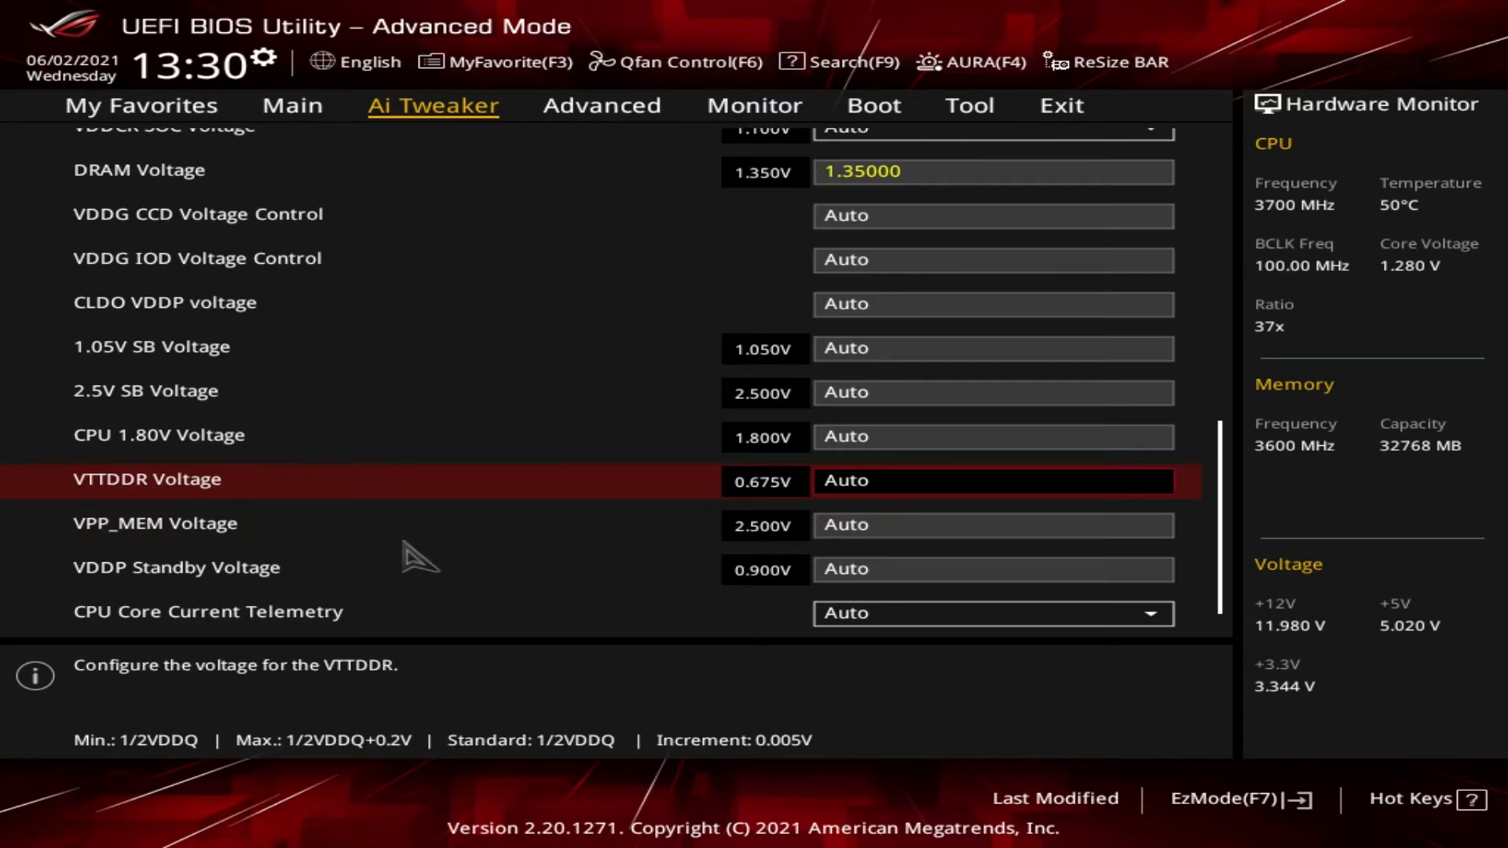
key(Down)
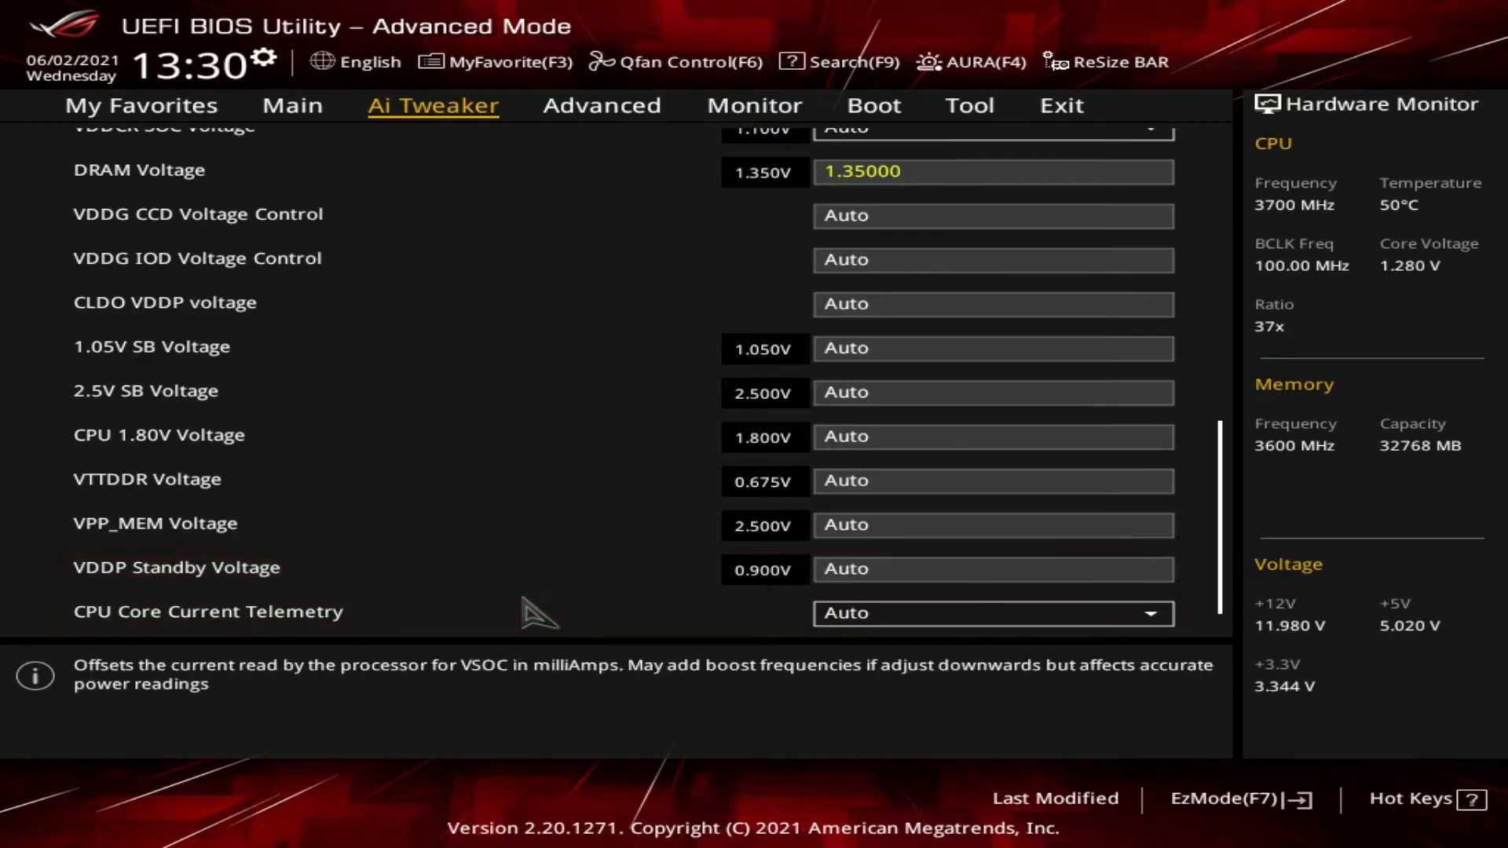
Scroll to the bottom to reveal CPU SOC Current Telemetry, still Auto.
scroll(down, 3)
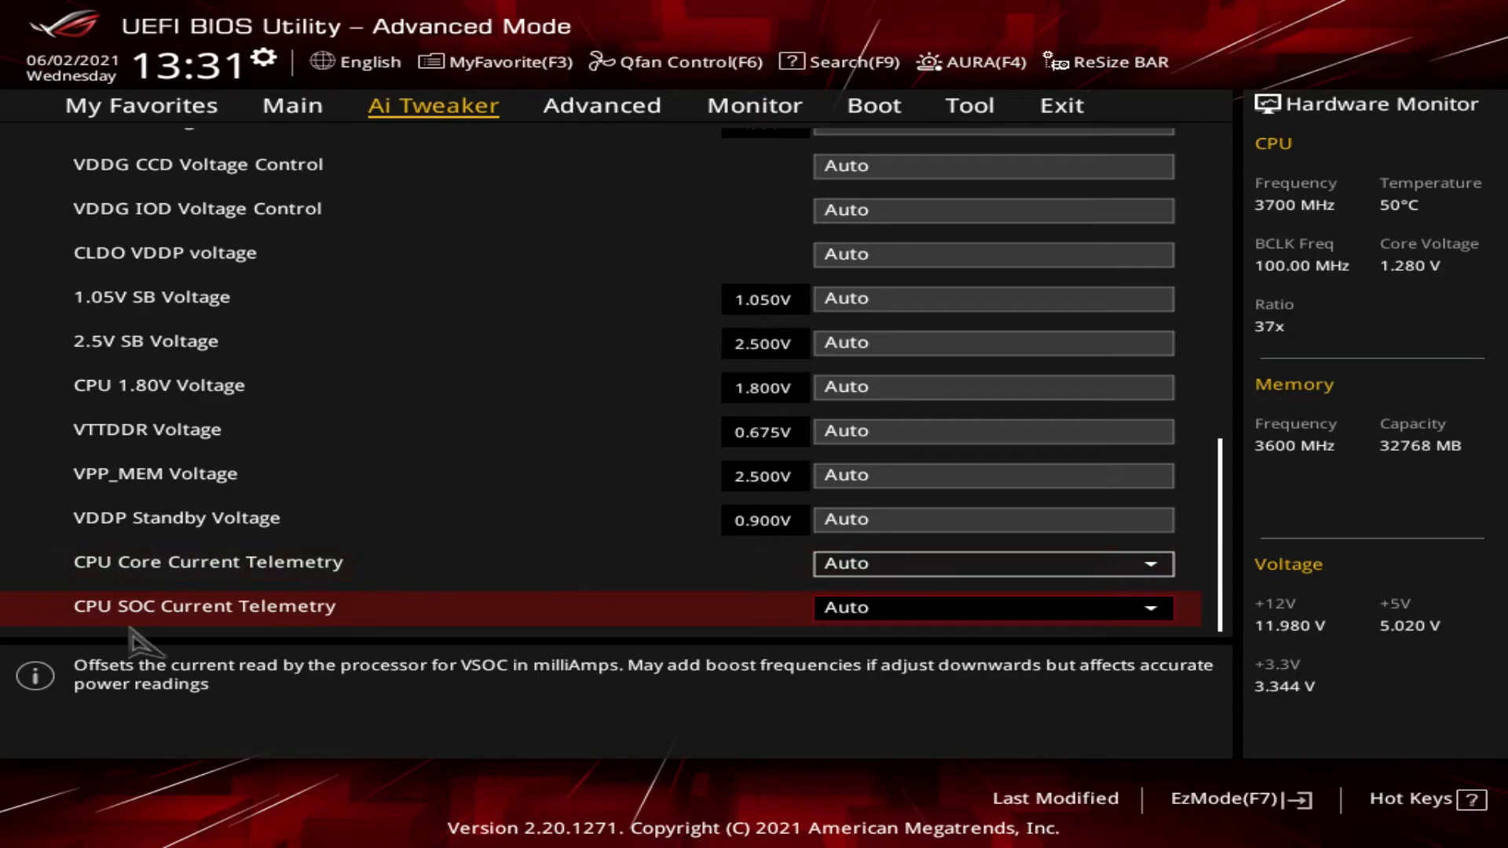
mouse_move(149, 639)
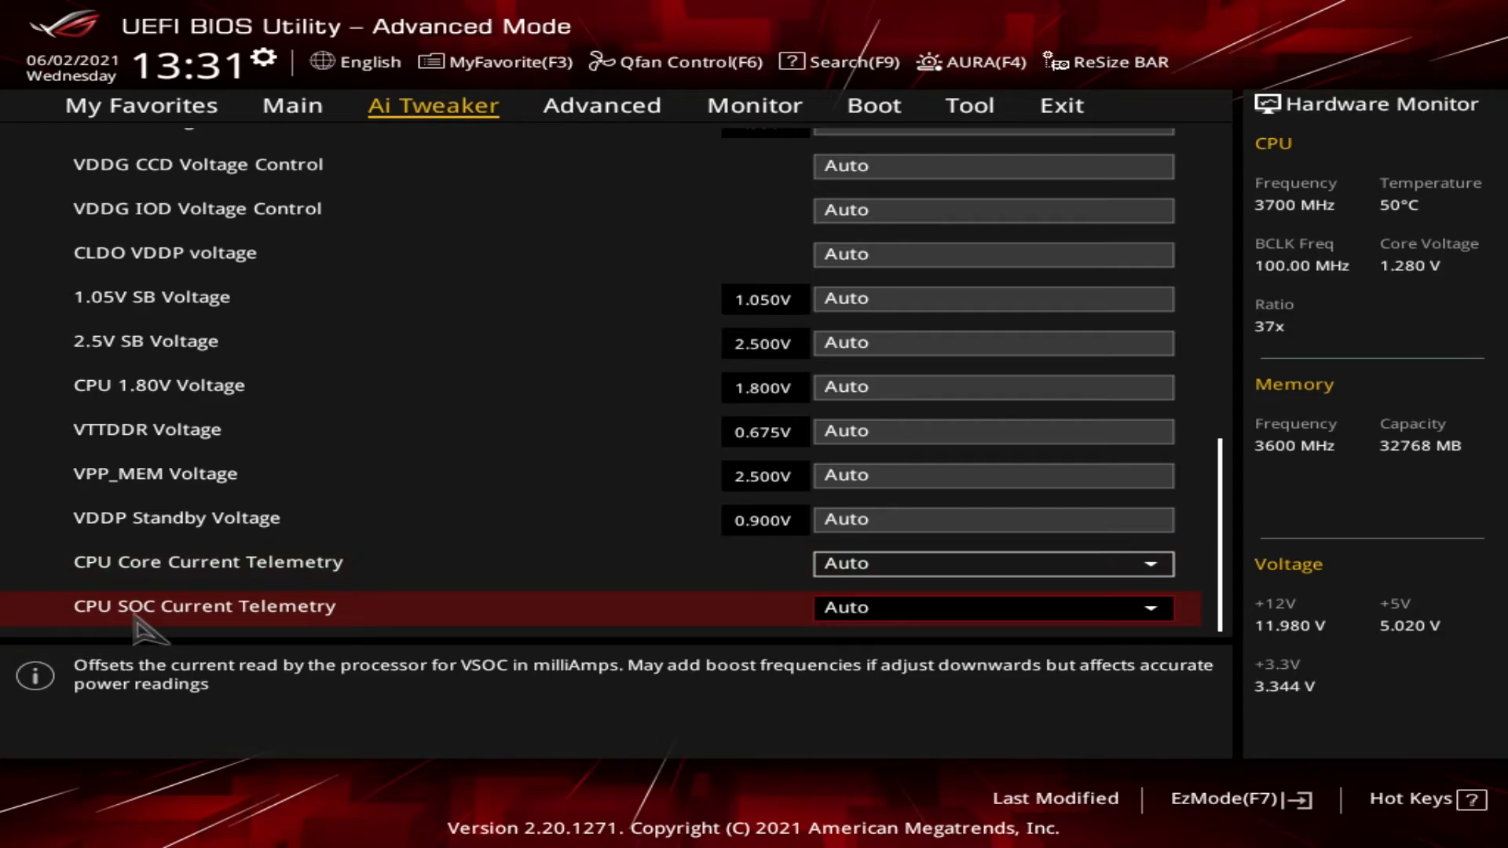